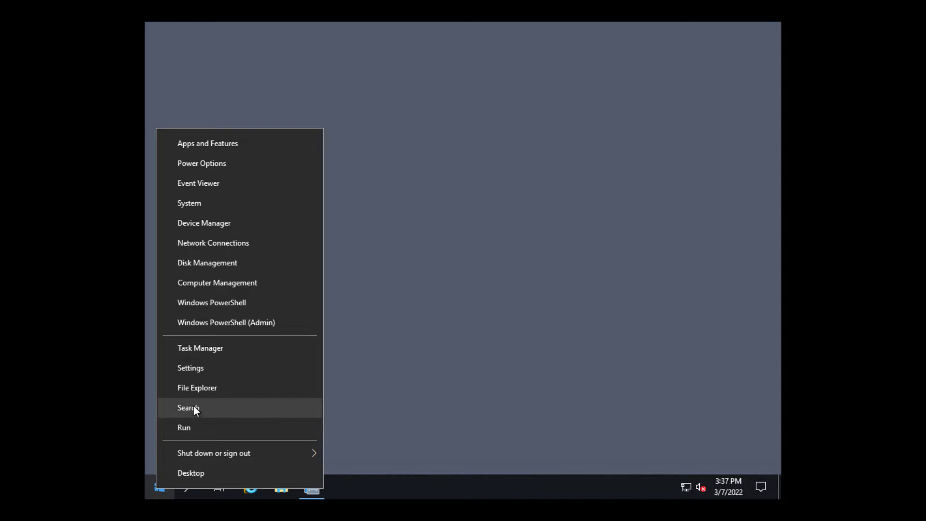
- Search for msconfig and launch System Configuration from the results
{"action": "left_click", "coordinate": [188, 407]}
{"action": "type", "text": "m"}
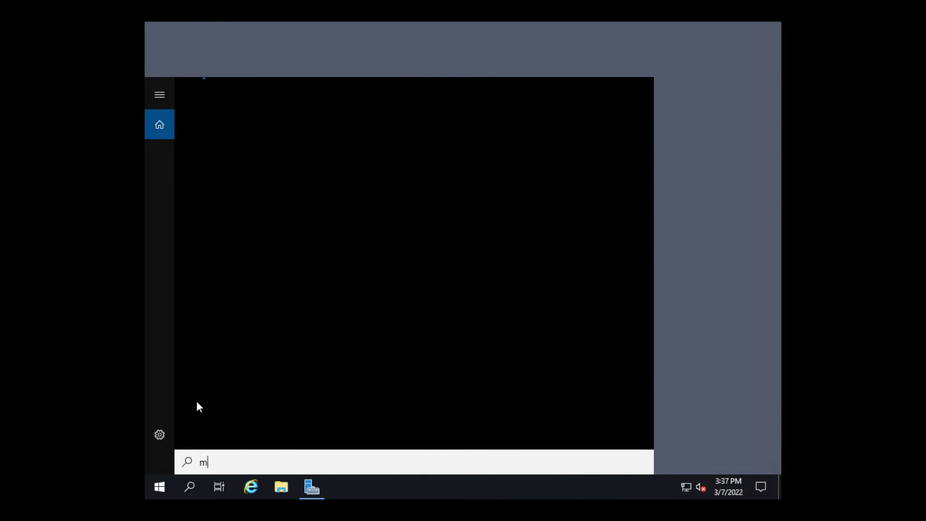
{"action": "type", "text": "sconfig"}
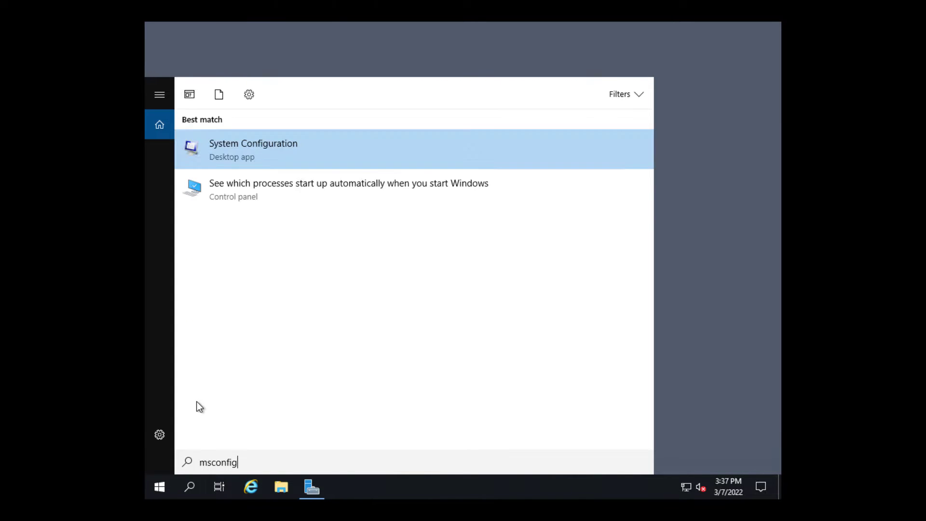
{"action": "left_click", "coordinate": [252, 150]}
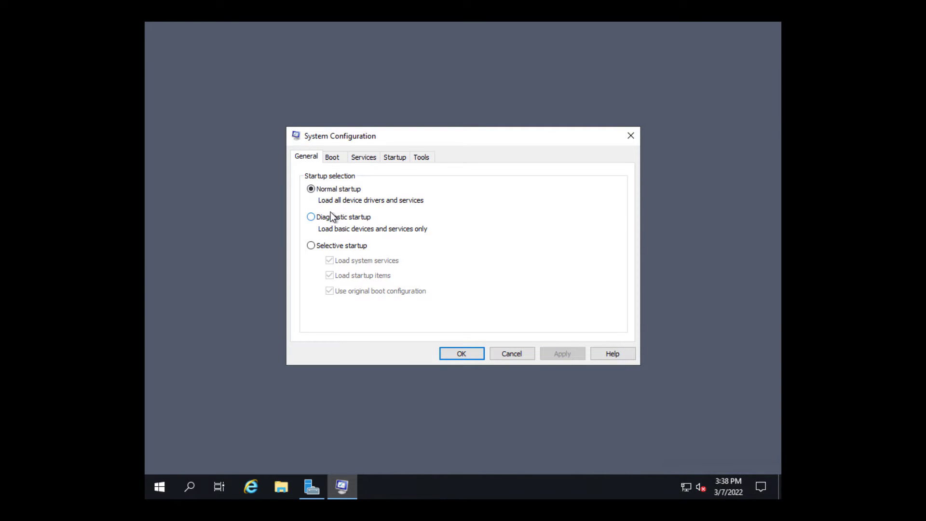
- Enable Safe boot with the Active Directory repair option in the Boot settings
{"action": "left_click", "coordinate": [331, 157]}
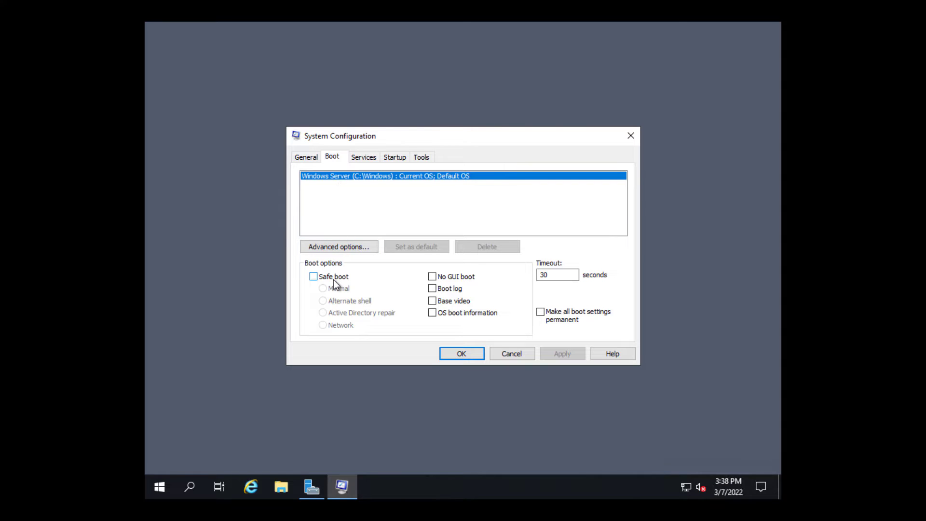
{"action": "left_click", "coordinate": [313, 277]}
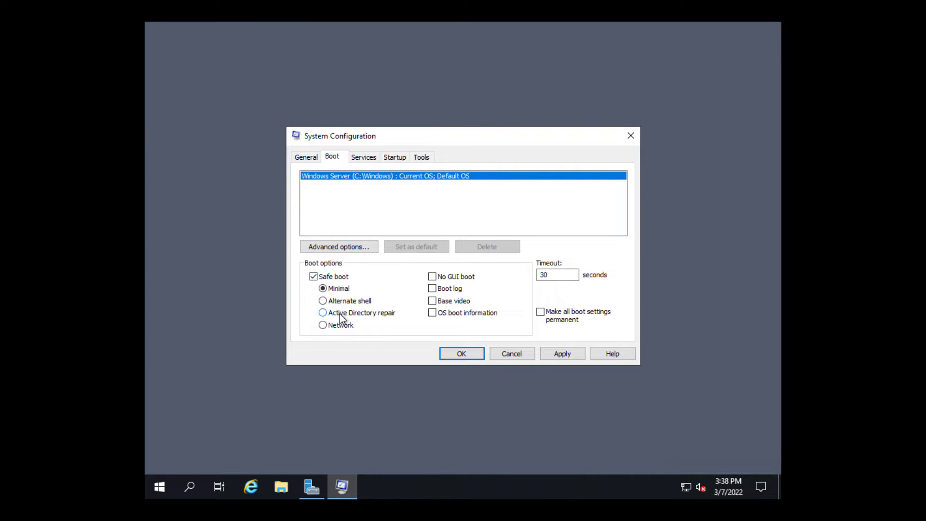
{"action": "left_click", "coordinate": [323, 313]}
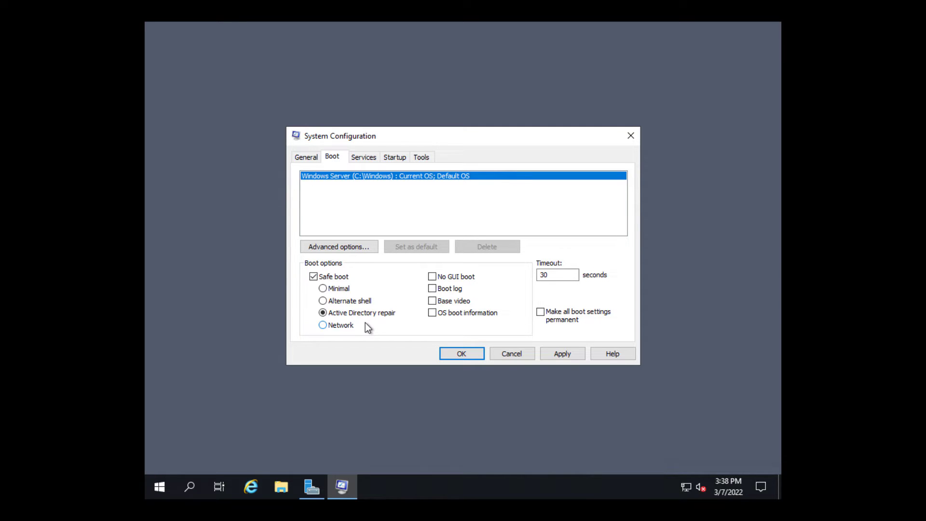
{"action": "mouse_move", "coordinate": [411, 346]}
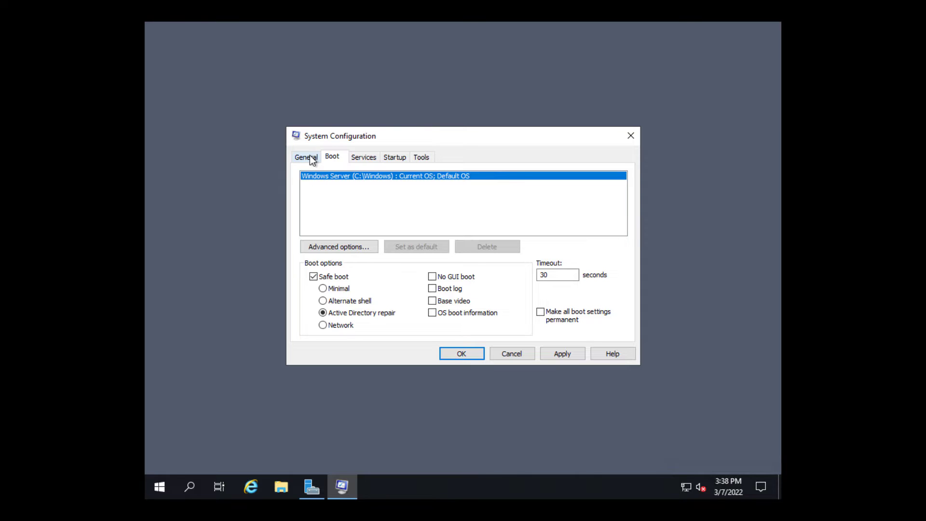
- Toggle startup back to normal, re-enable Safe boot for AD repair, and confirm with OK
{"action": "left_click", "coordinate": [313, 277]}
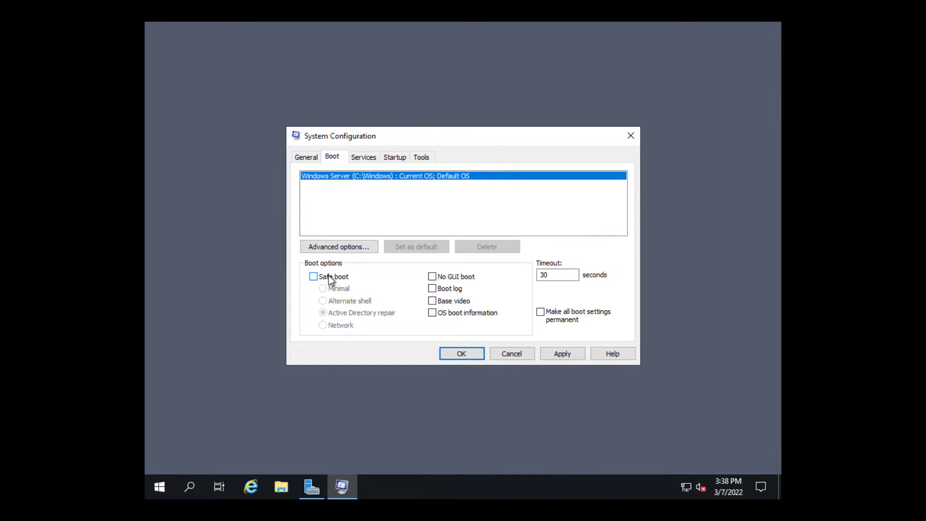
{"action": "left_click", "coordinate": [306, 156]}
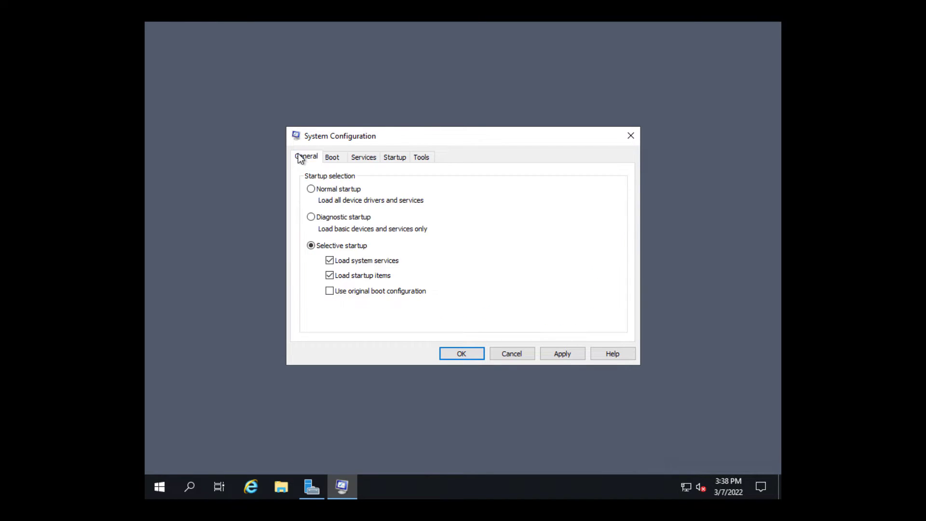
{"action": "left_click", "coordinate": [310, 189]}
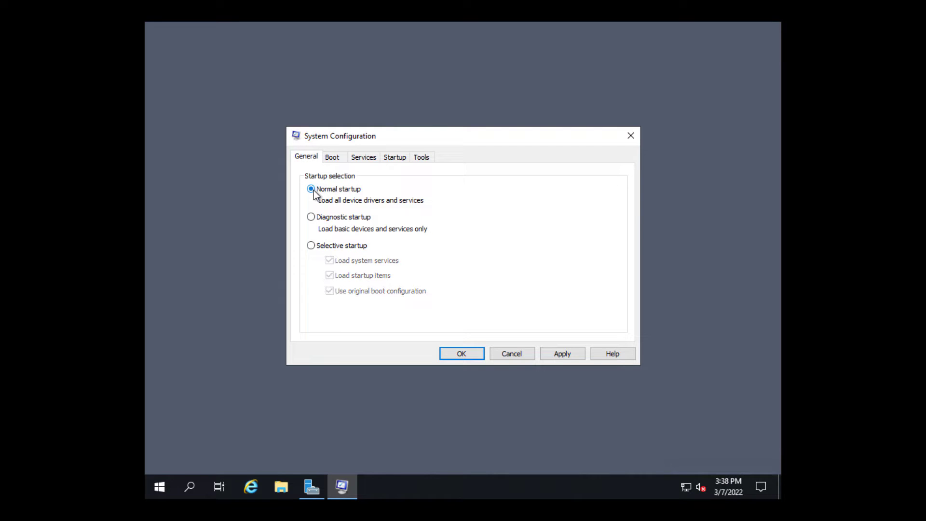
{"action": "left_click", "coordinate": [332, 157]}
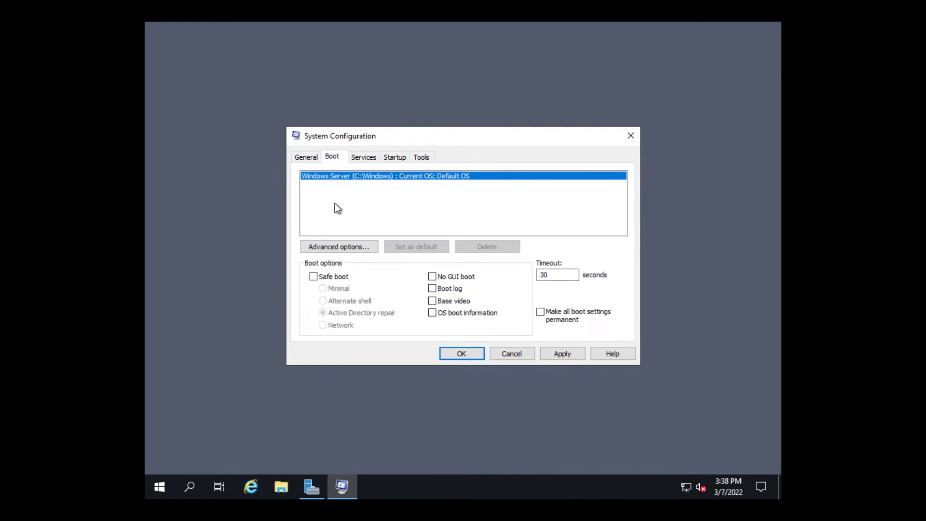
{"action": "left_click", "coordinate": [313, 277]}
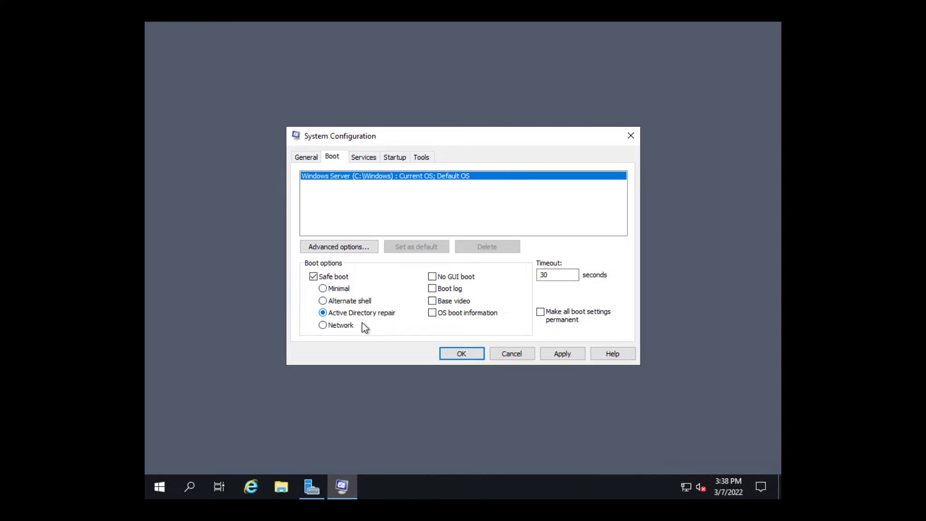
{"action": "left_click", "coordinate": [461, 353]}
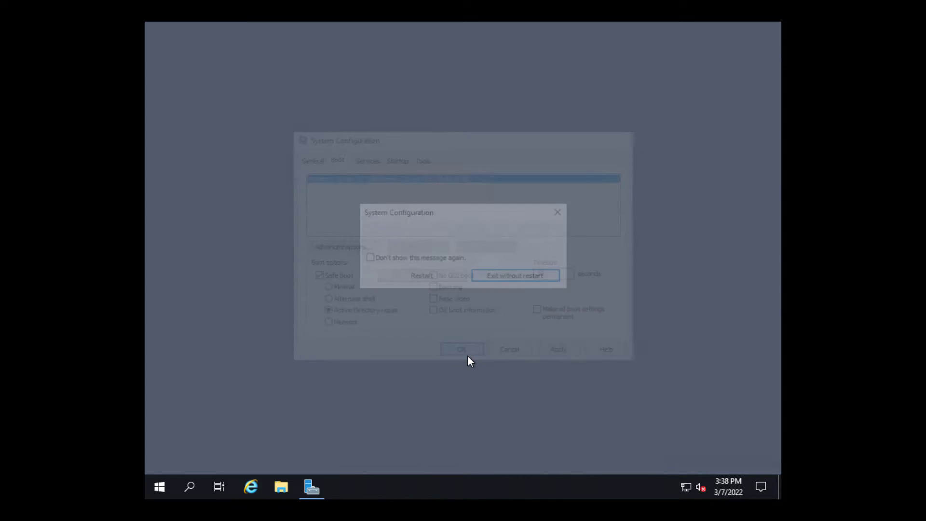
- Restart the server and sign back in with the administrator password
{"action": "left_click", "coordinate": [462, 349]}
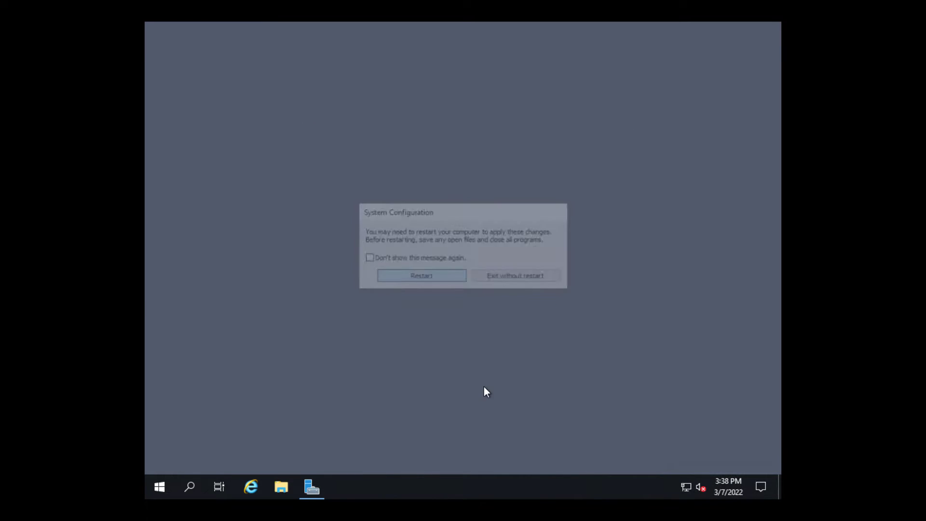
{"action": "left_click", "coordinate": [421, 275]}
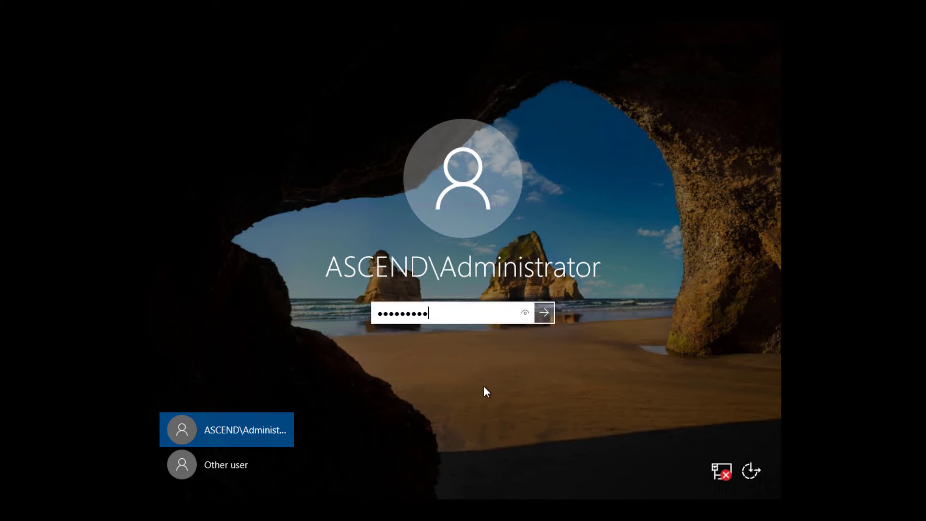
{"action": "left_click", "coordinate": [544, 313]}
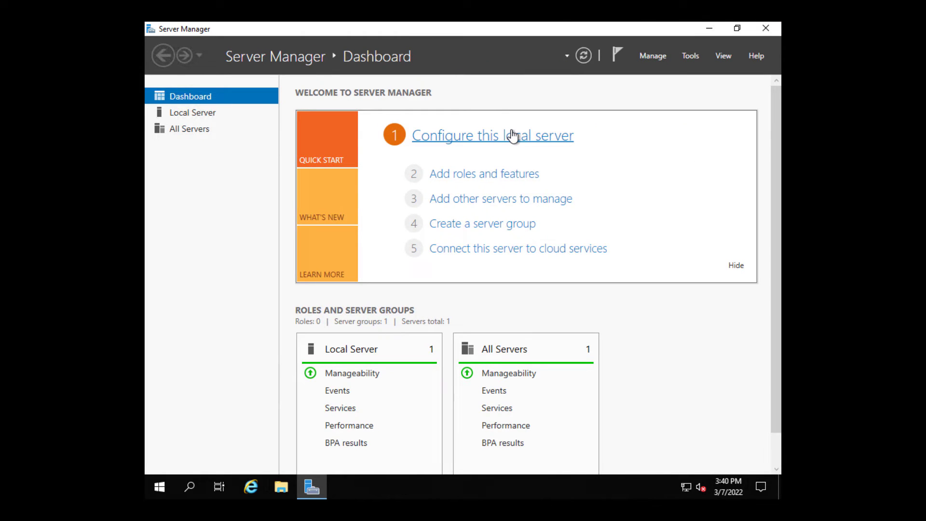
{"action": "mouse_move", "coordinate": [685, 61]}
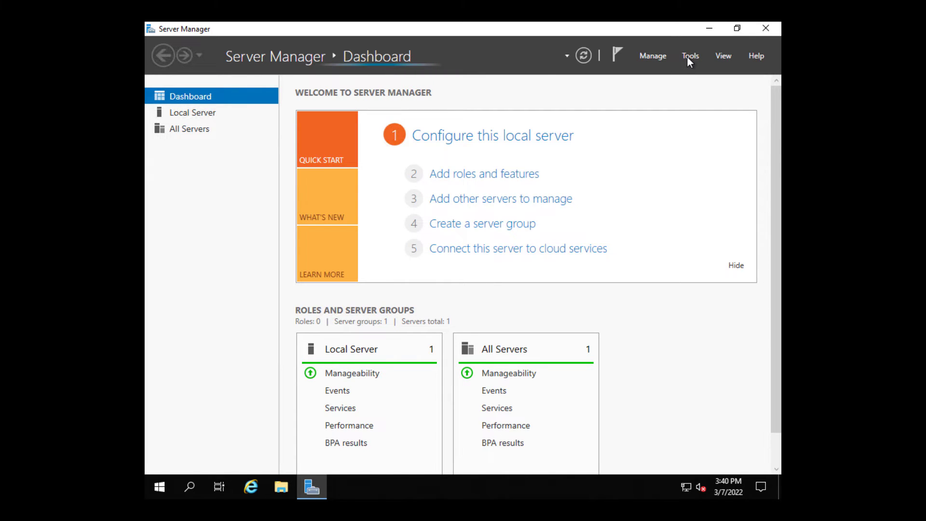
- Launch Windows Server Backup from Tools and start the Recover action on Local Backup
{"action": "left_click", "coordinate": [690, 56]}
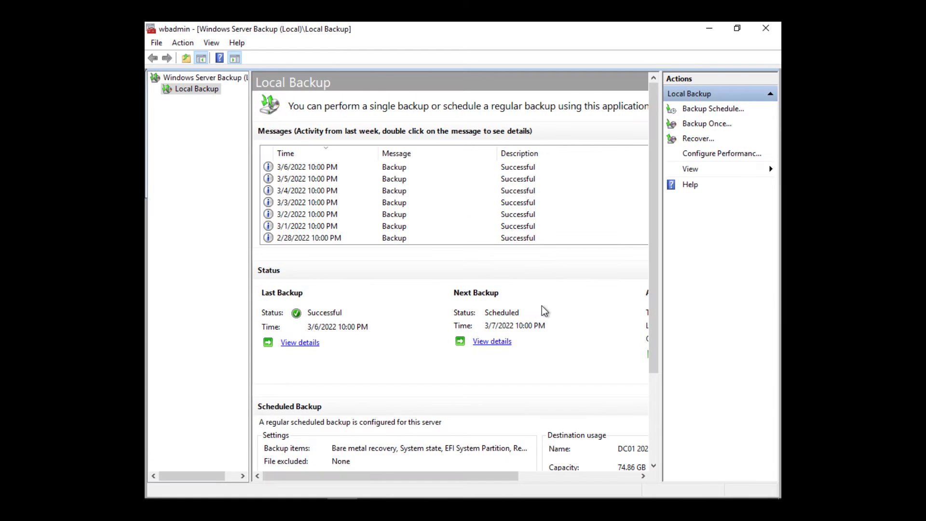
{"action": "mouse_move", "coordinate": [486, 183]}
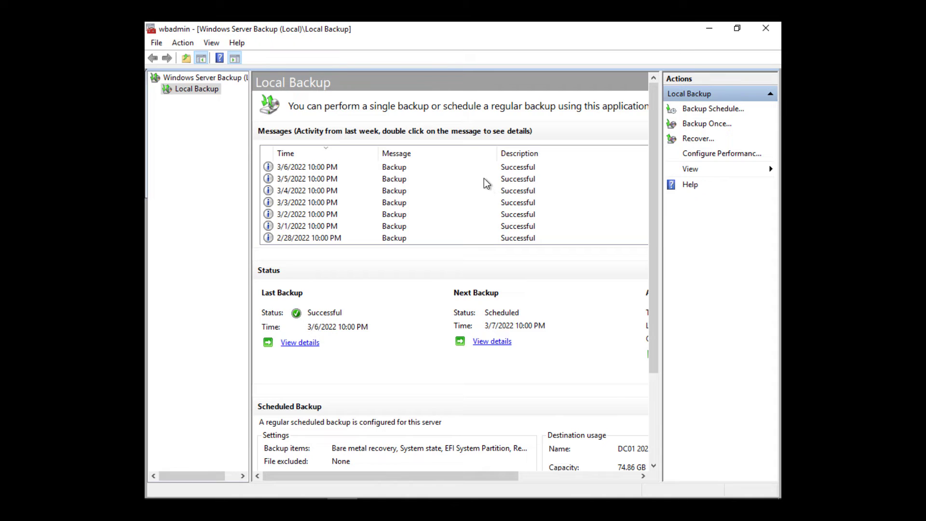
{"action": "mouse_move", "coordinate": [555, 170]}
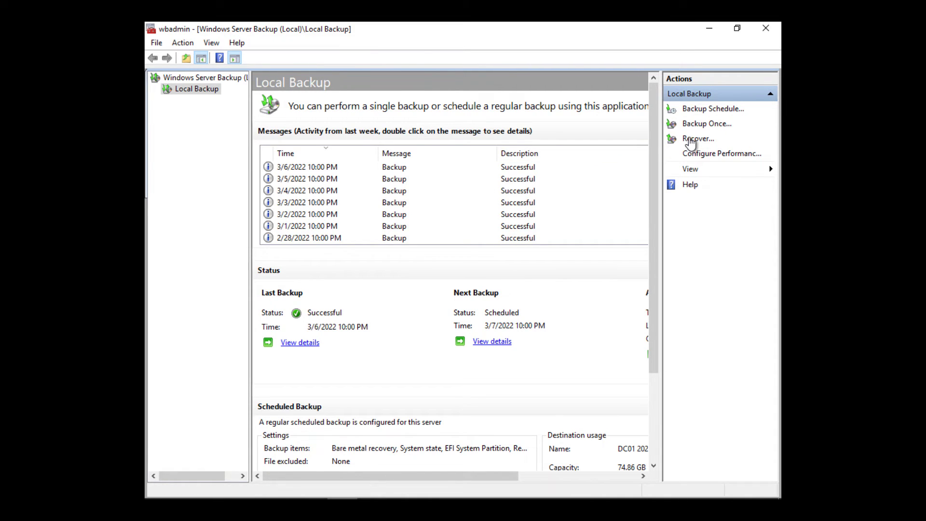
{"action": "left_click", "coordinate": [697, 138]}
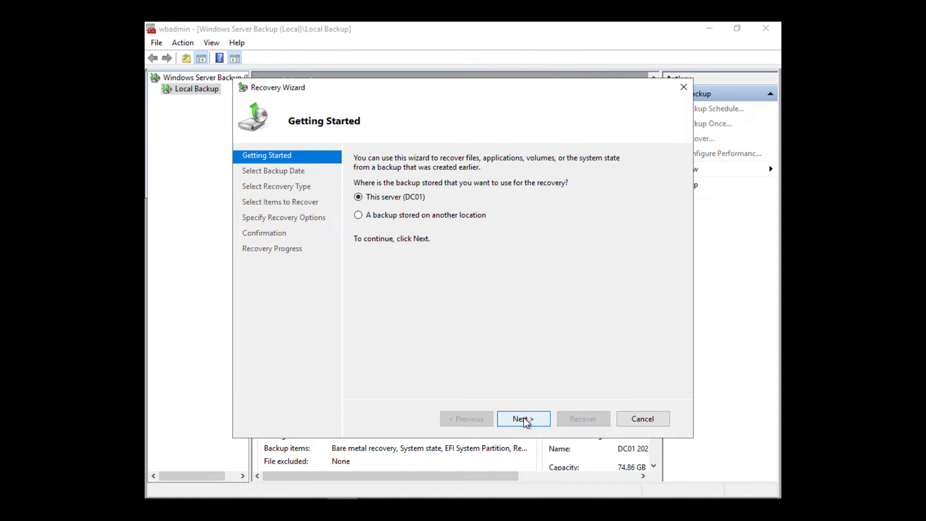
- Choose this server's 3/6/2022 10:00 PM backup and a System state recovery
{"action": "left_click", "coordinate": [522, 418]}
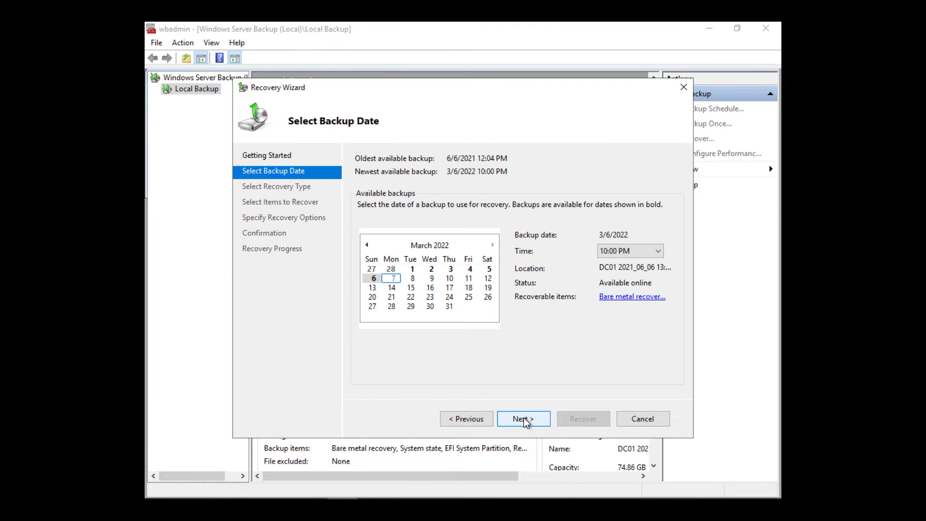
{"action": "left_click", "coordinate": [522, 419]}
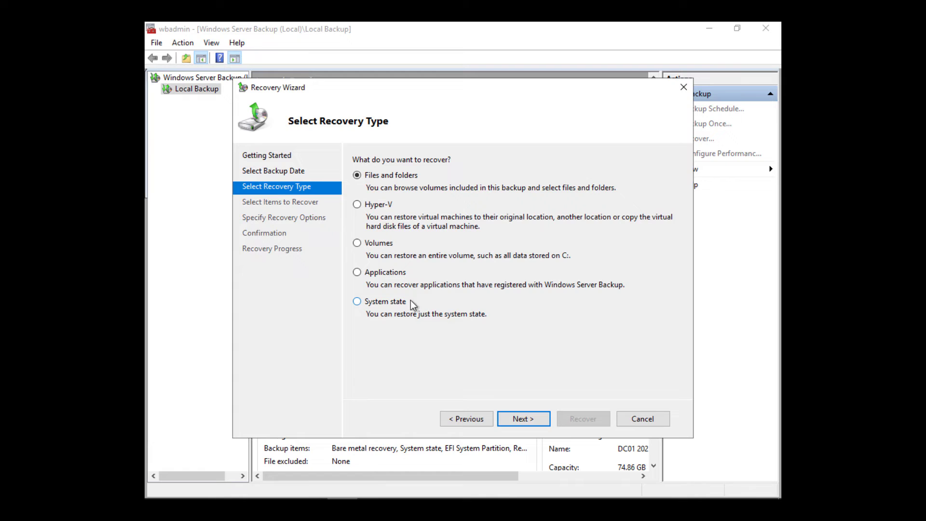
{"action": "mouse_move", "coordinate": [461, 372]}
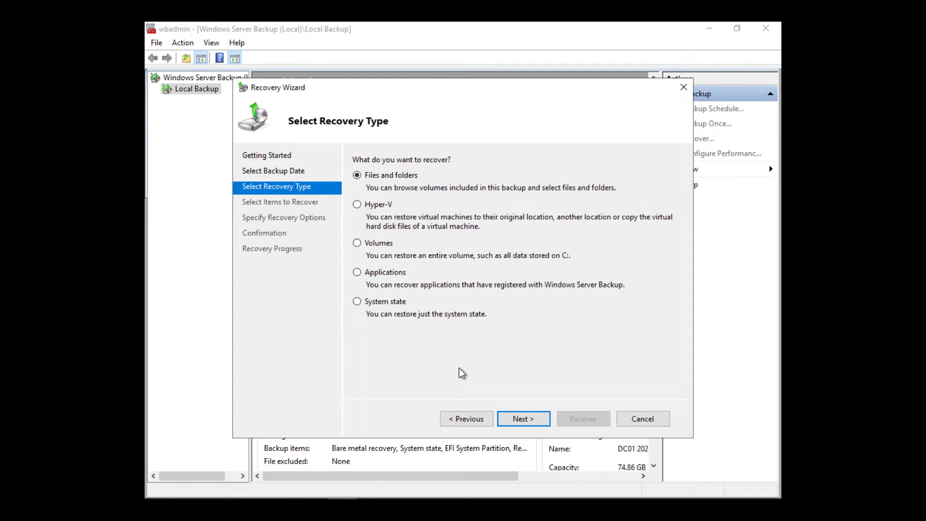
{"action": "left_click", "coordinate": [357, 301]}
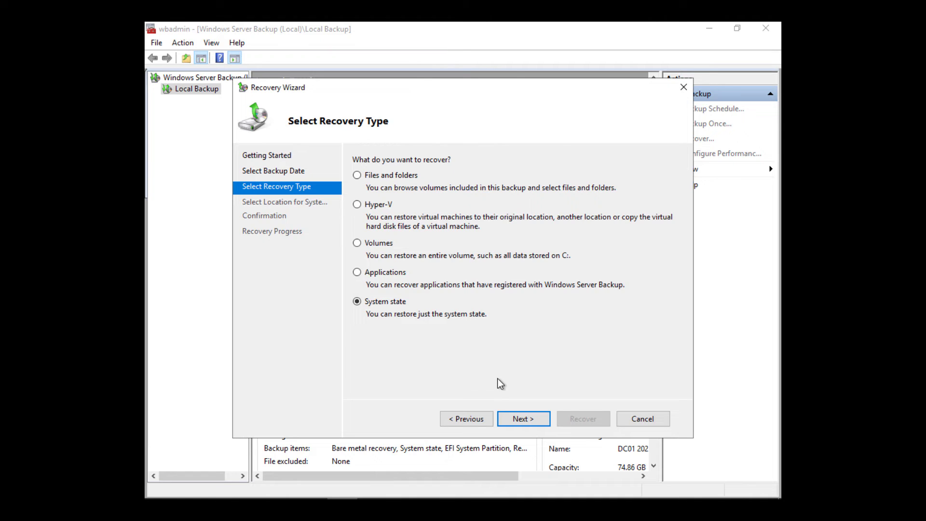
{"action": "left_click", "coordinate": [522, 418]}
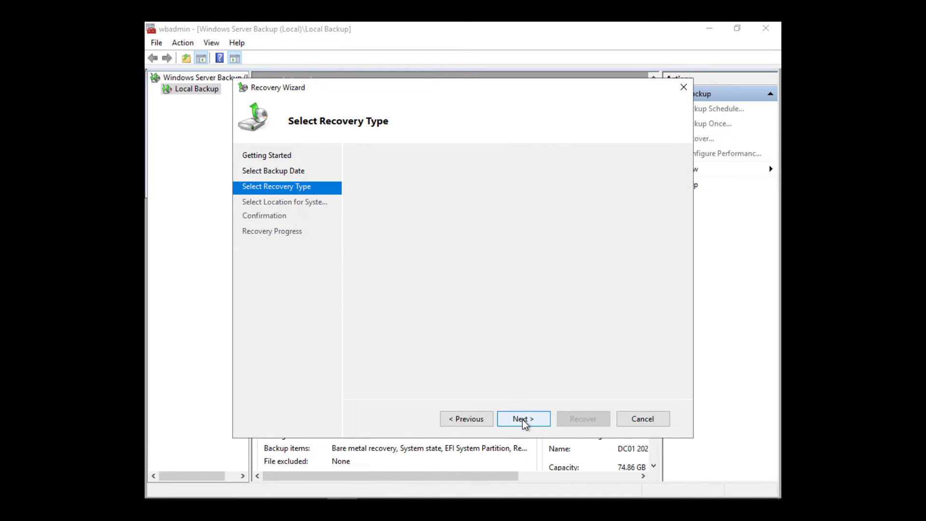
- Restore to the original location and enable automatic reboot after recovery
{"action": "left_click", "coordinate": [522, 417]}
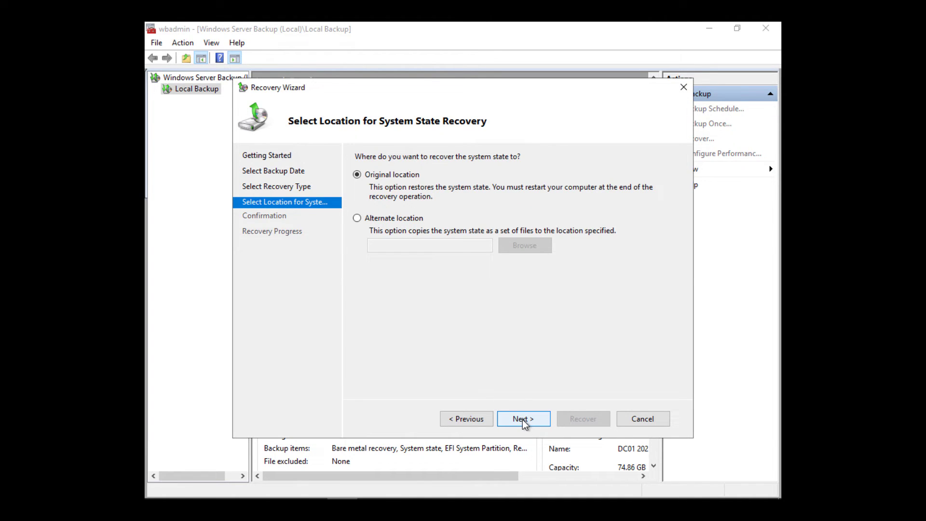
{"action": "left_click", "coordinate": [523, 418]}
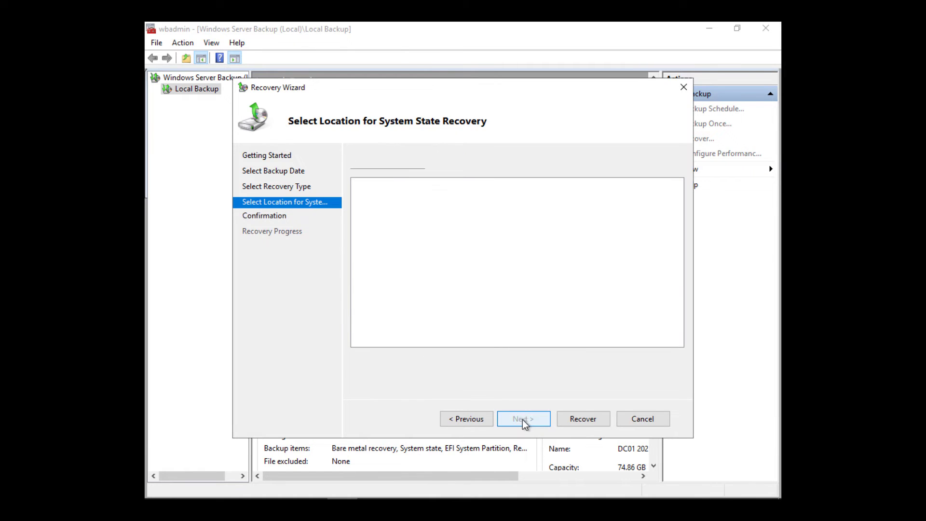
{"action": "left_click", "coordinate": [522, 419]}
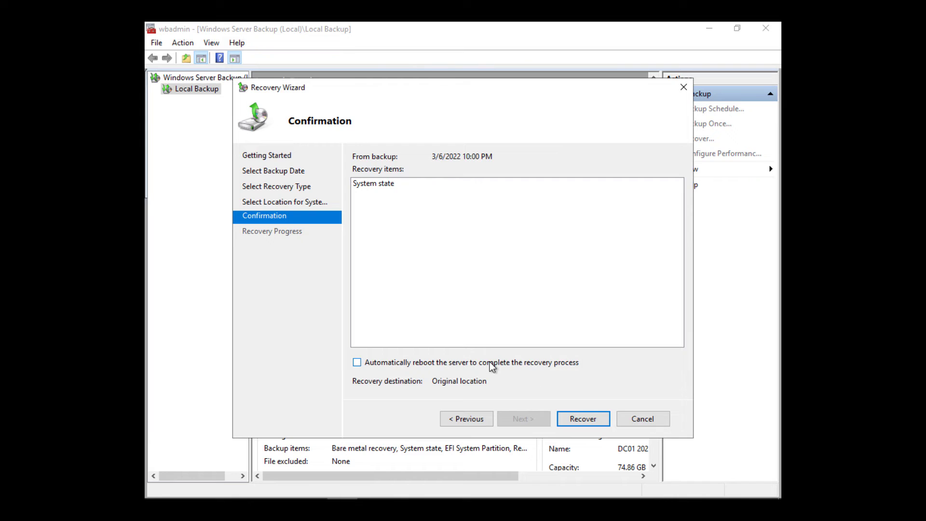
{"action": "left_click", "coordinate": [357, 362]}
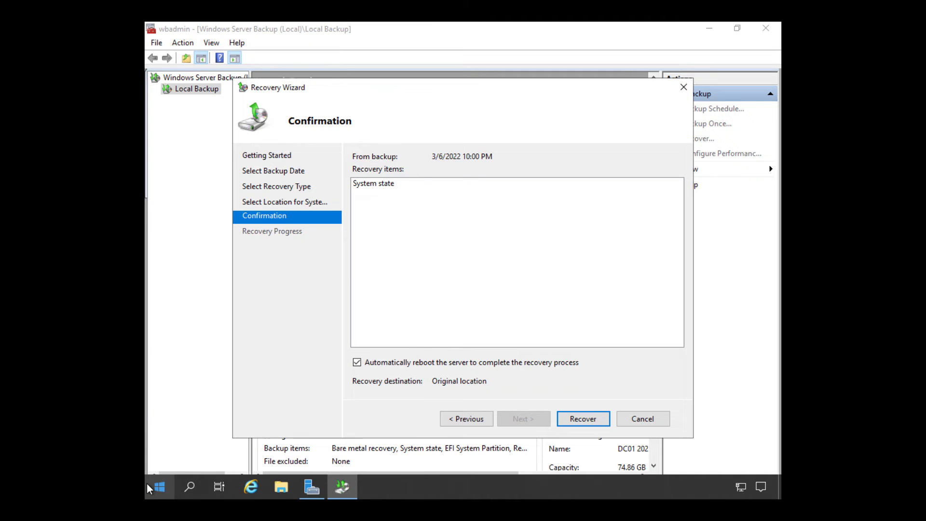
- Switch msconfig back to Normal startup and exit without restarting
{"action": "right_click", "coordinate": [156, 487]}
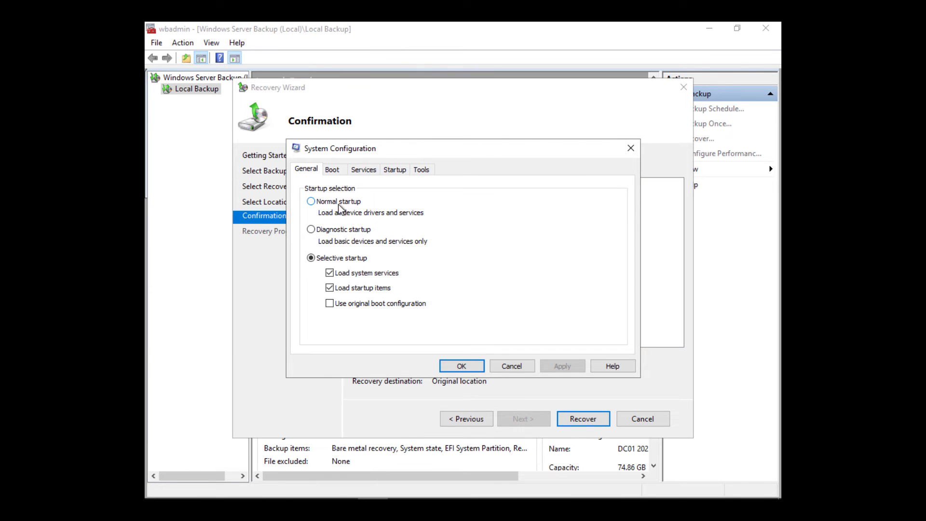
{"action": "left_click", "coordinate": [312, 201]}
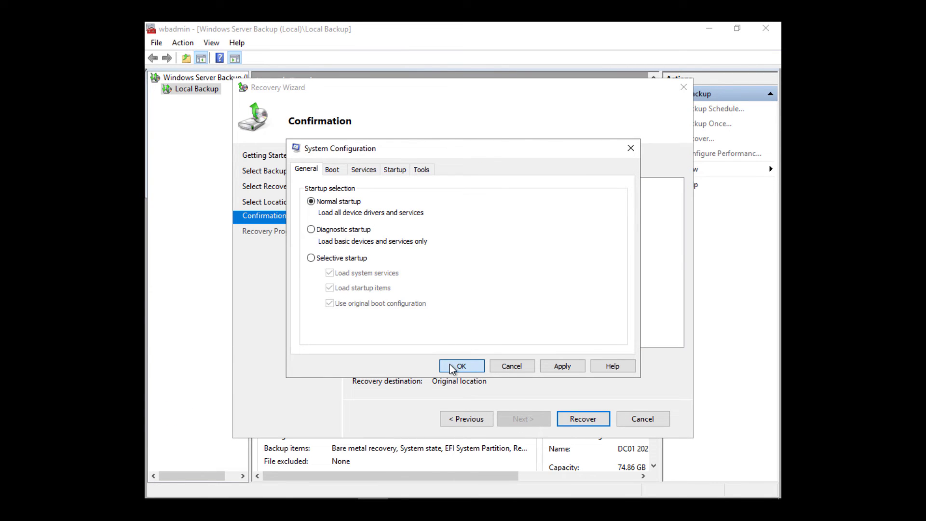
{"action": "left_click", "coordinate": [461, 367]}
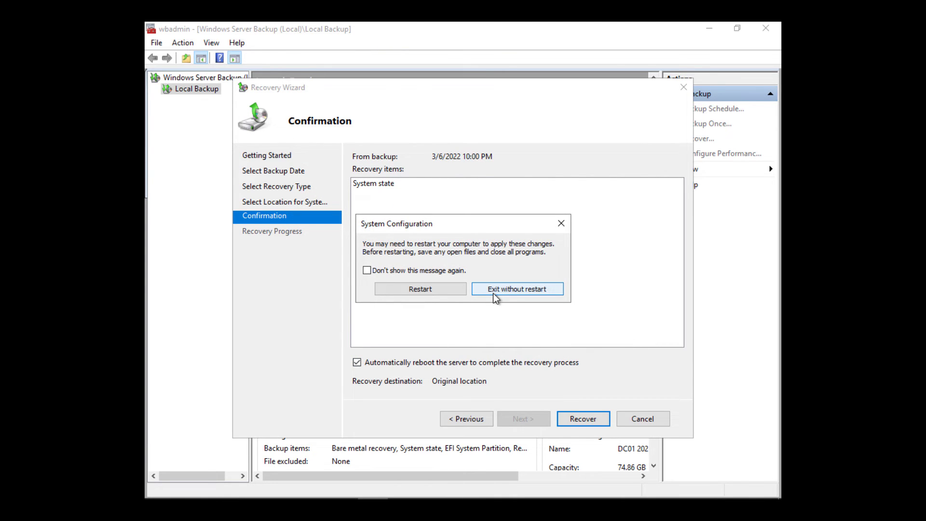
{"action": "left_click", "coordinate": [517, 288]}
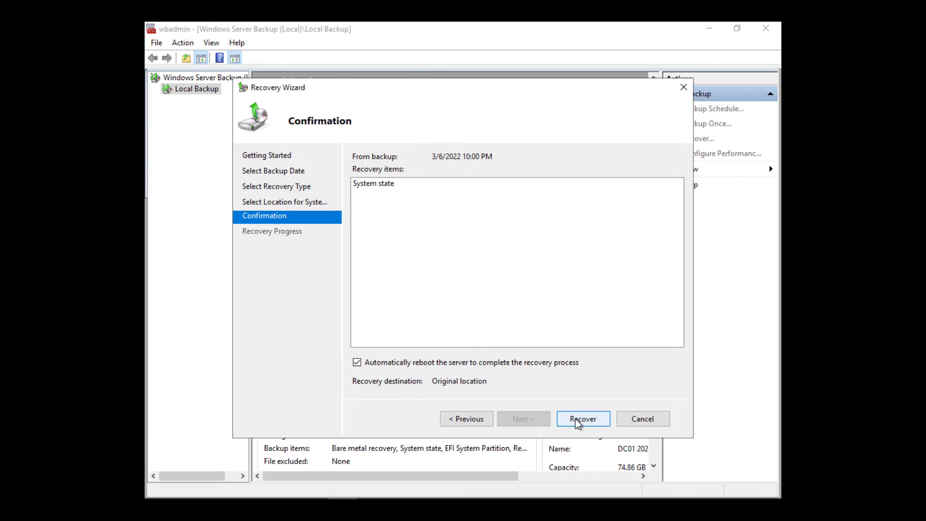
- Launch the system state recovery and accept that it cannot be cancelled
{"action": "left_click", "coordinate": [583, 418]}
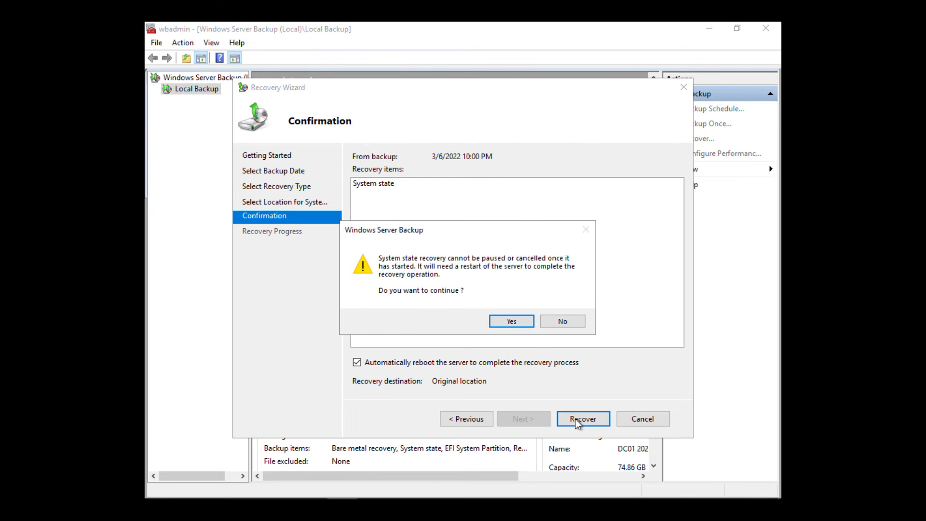
{"action": "left_click", "coordinate": [511, 320]}
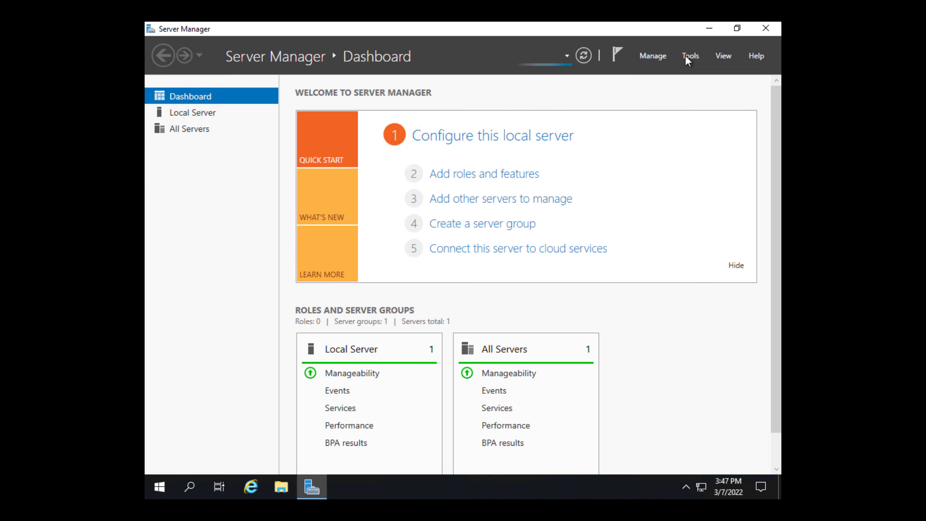
- Launch Active Directory Users and Computers from the Tools menu
{"action": "left_click", "coordinate": [689, 56]}
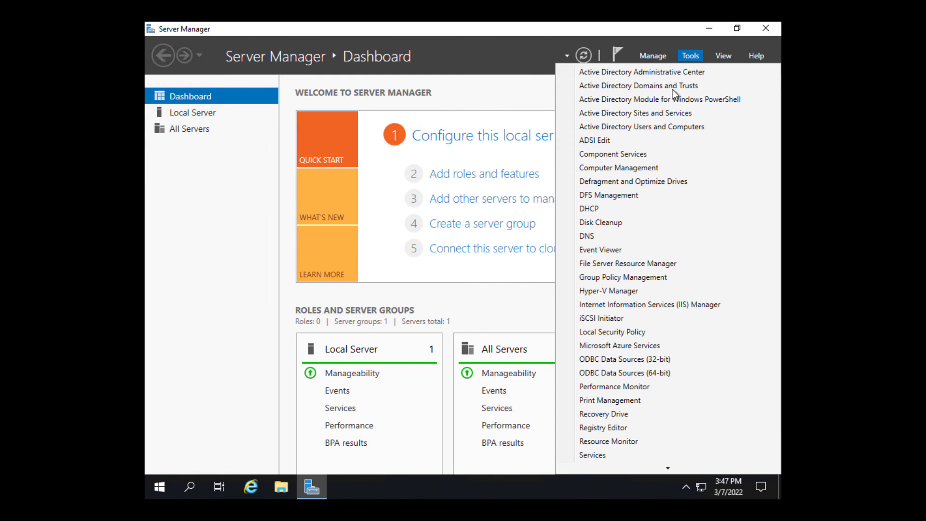
{"action": "left_click", "coordinate": [503, 175]}
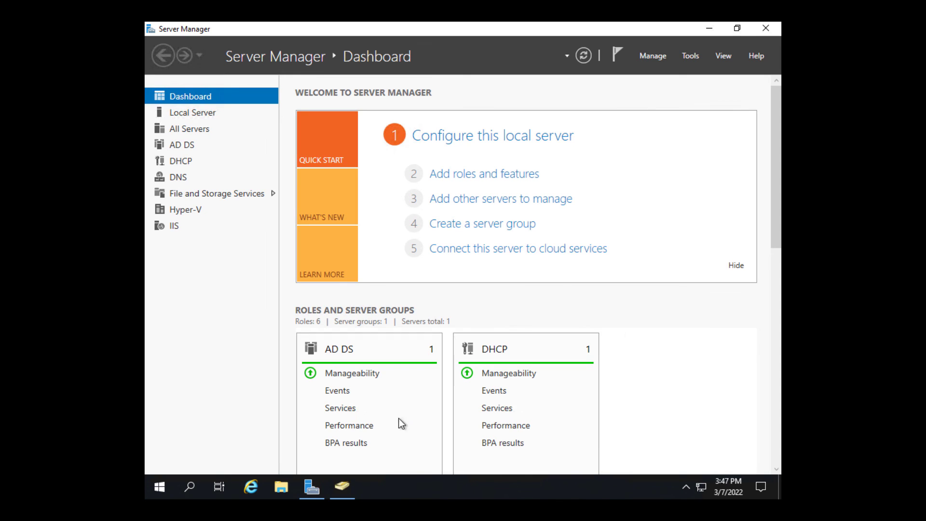
- Maximize ADUC and expand Ascend.int to list its restored OUs
{"action": "left_click", "coordinate": [341, 487]}
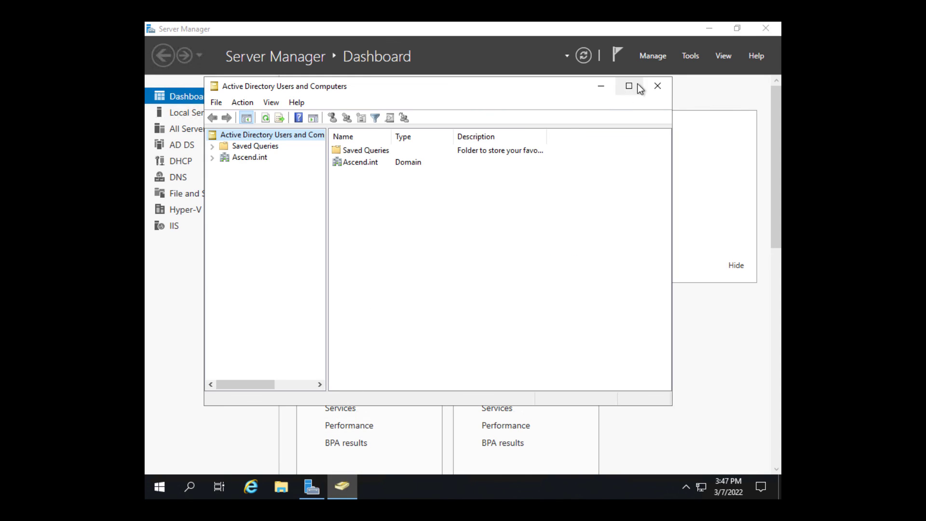
{"action": "left_click", "coordinate": [628, 86]}
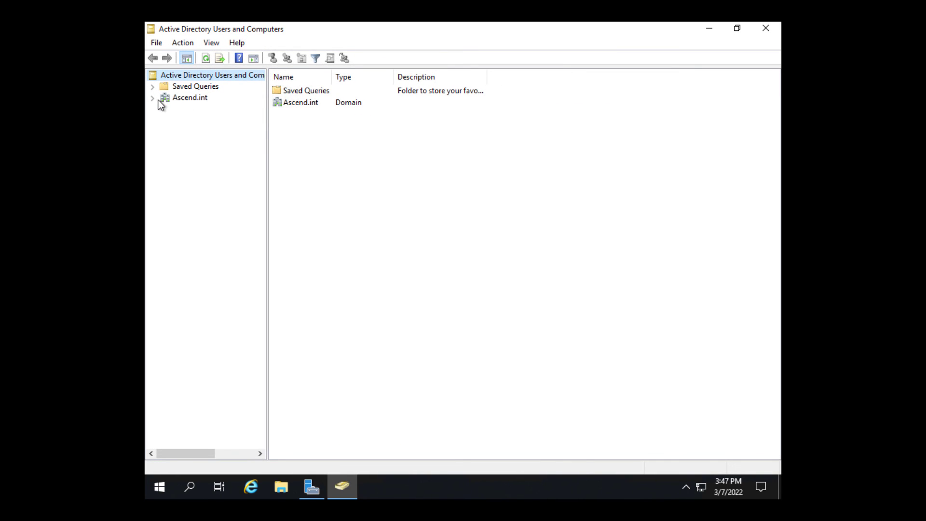
{"action": "left_click", "coordinate": [152, 97]}
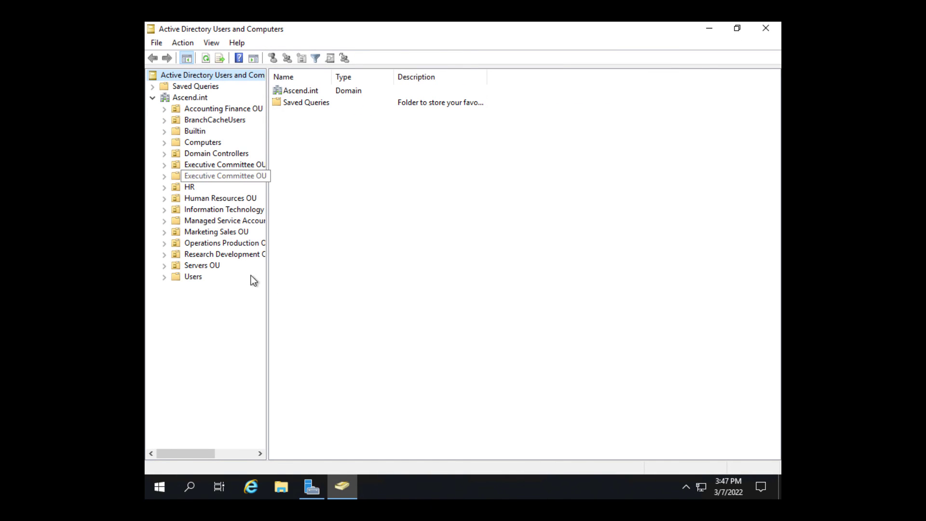